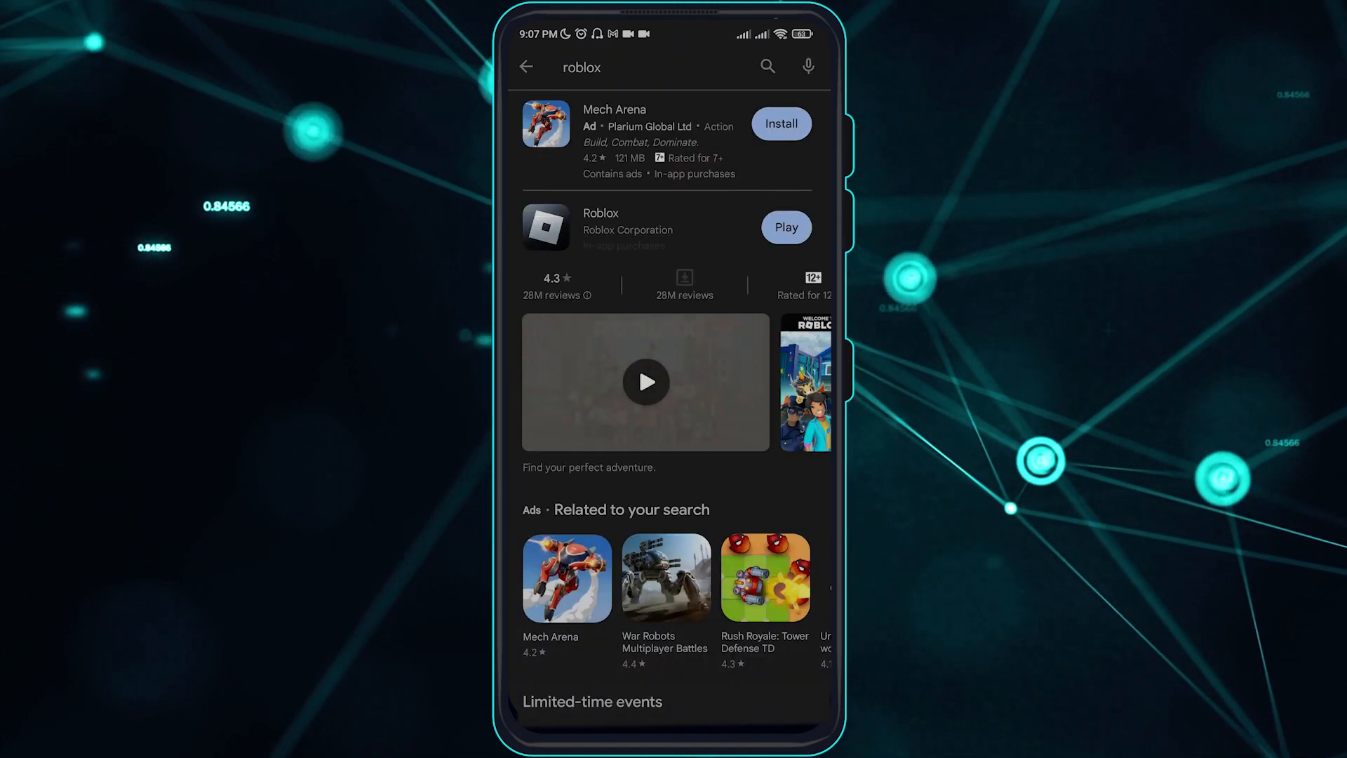
Reach Roblox's app details page from the Play Store roblox search results
left_click(602, 227)
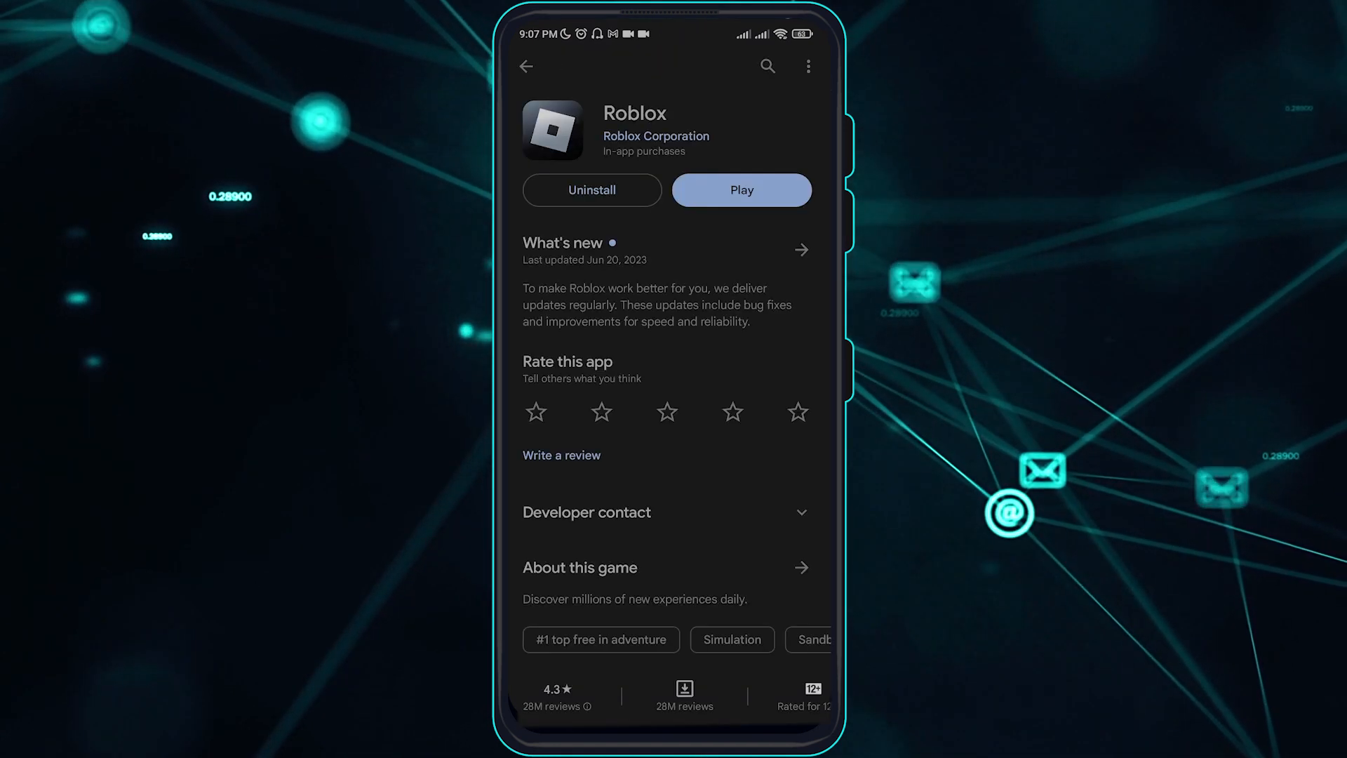
left_click(763, 310)
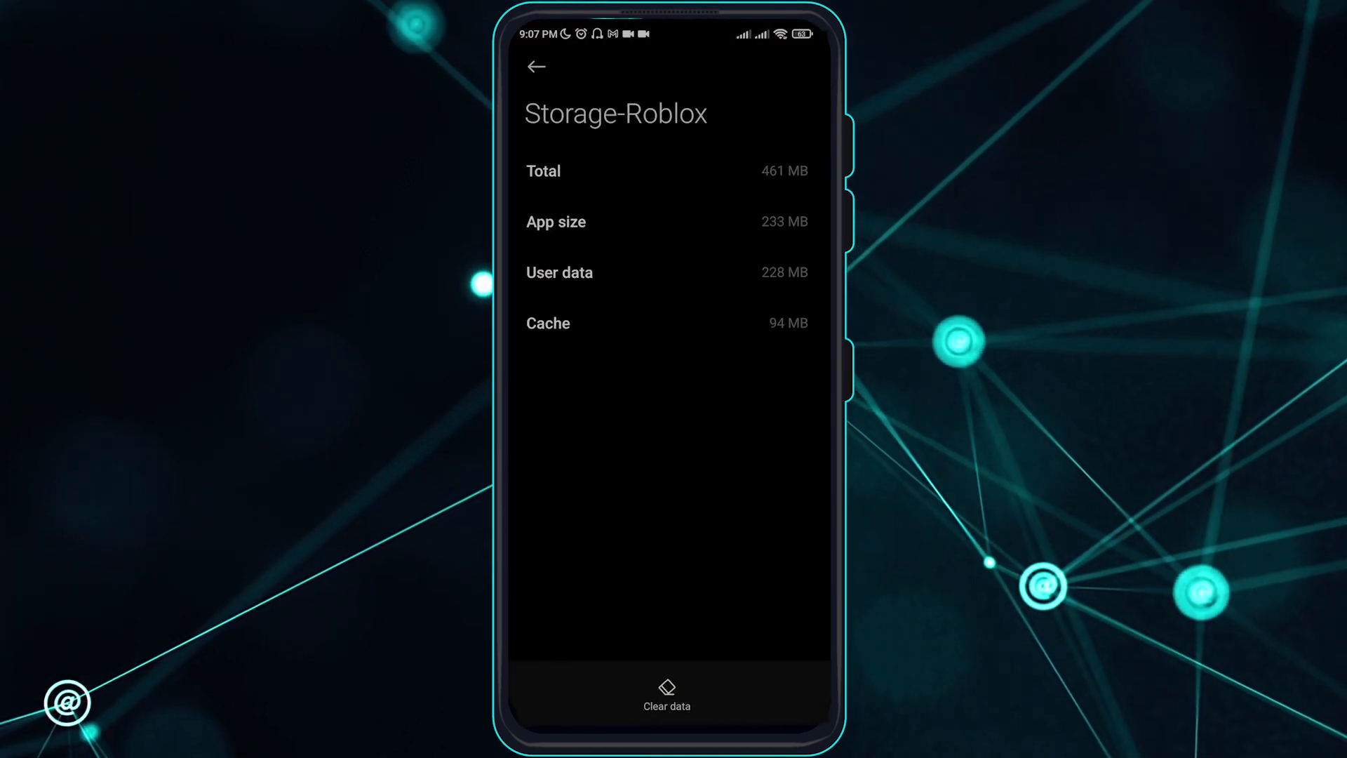
Clear Roblox's 94 MB cache and 228 MB user data, confirming both deletions
left_click(665, 695)
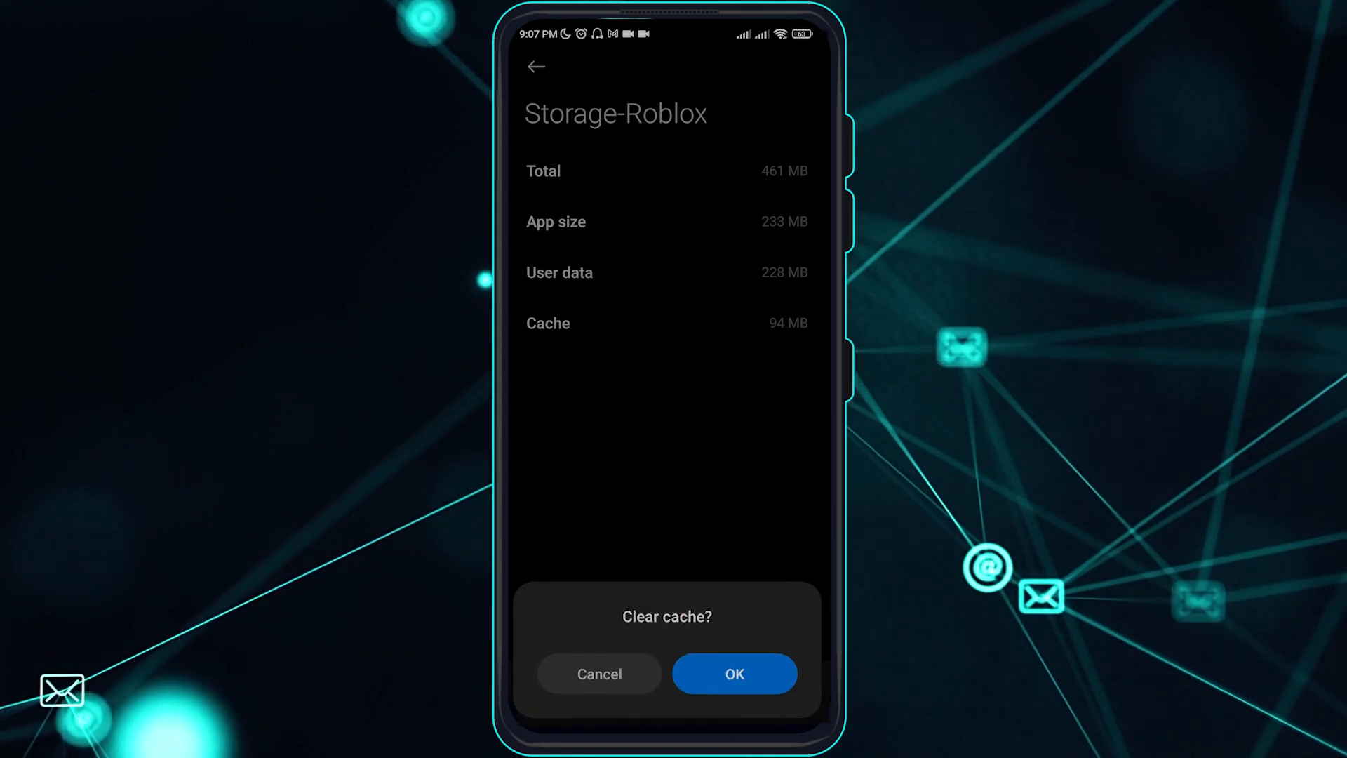
left_click(734, 672)
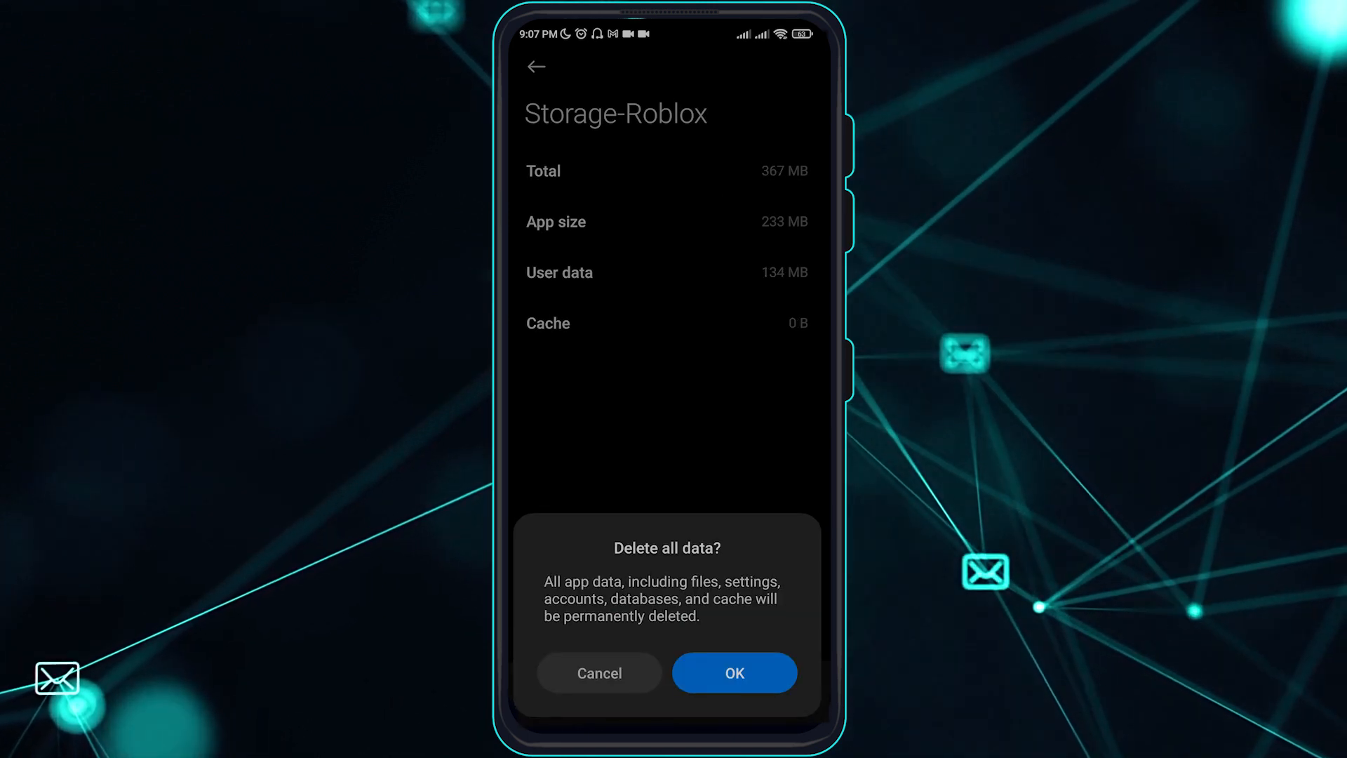
left_click(733, 672)
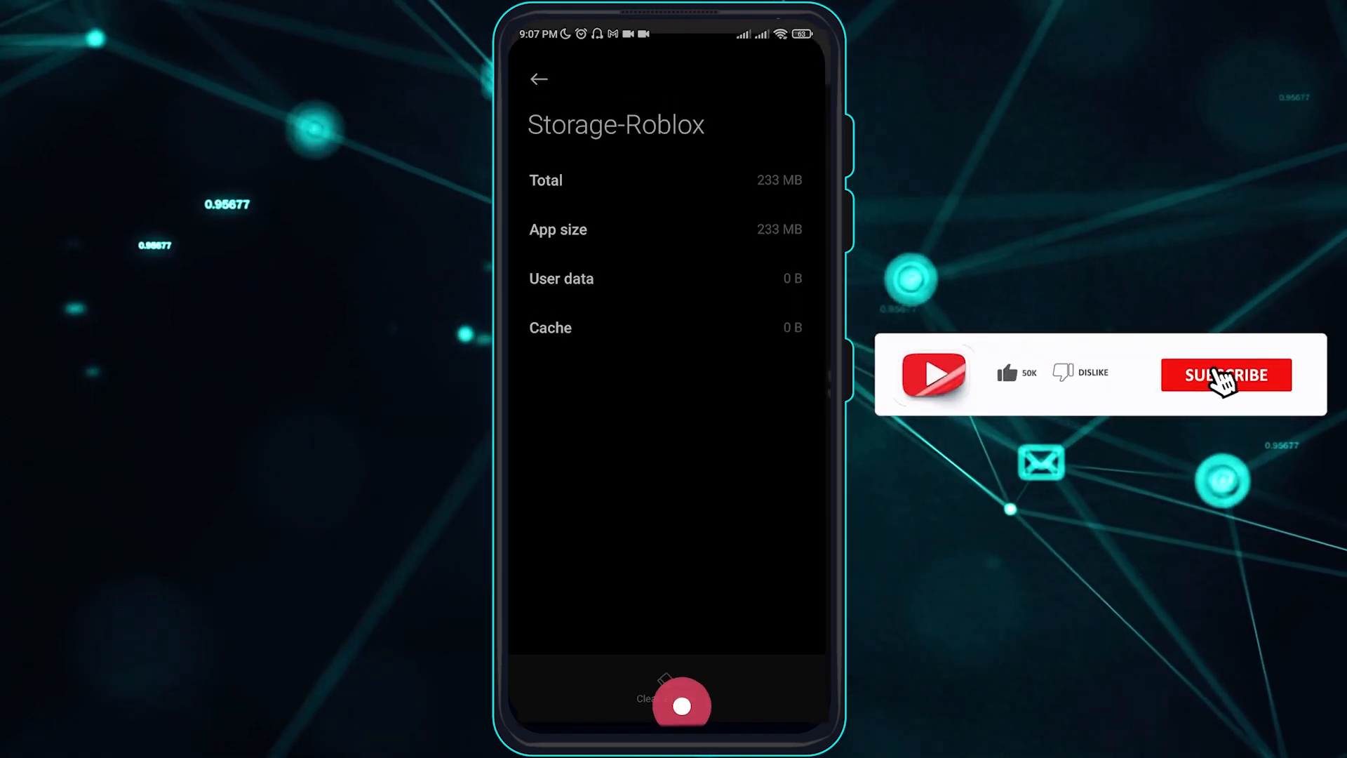
Close the Settings card from Recents and land on the home screen
left_click(1226, 374)
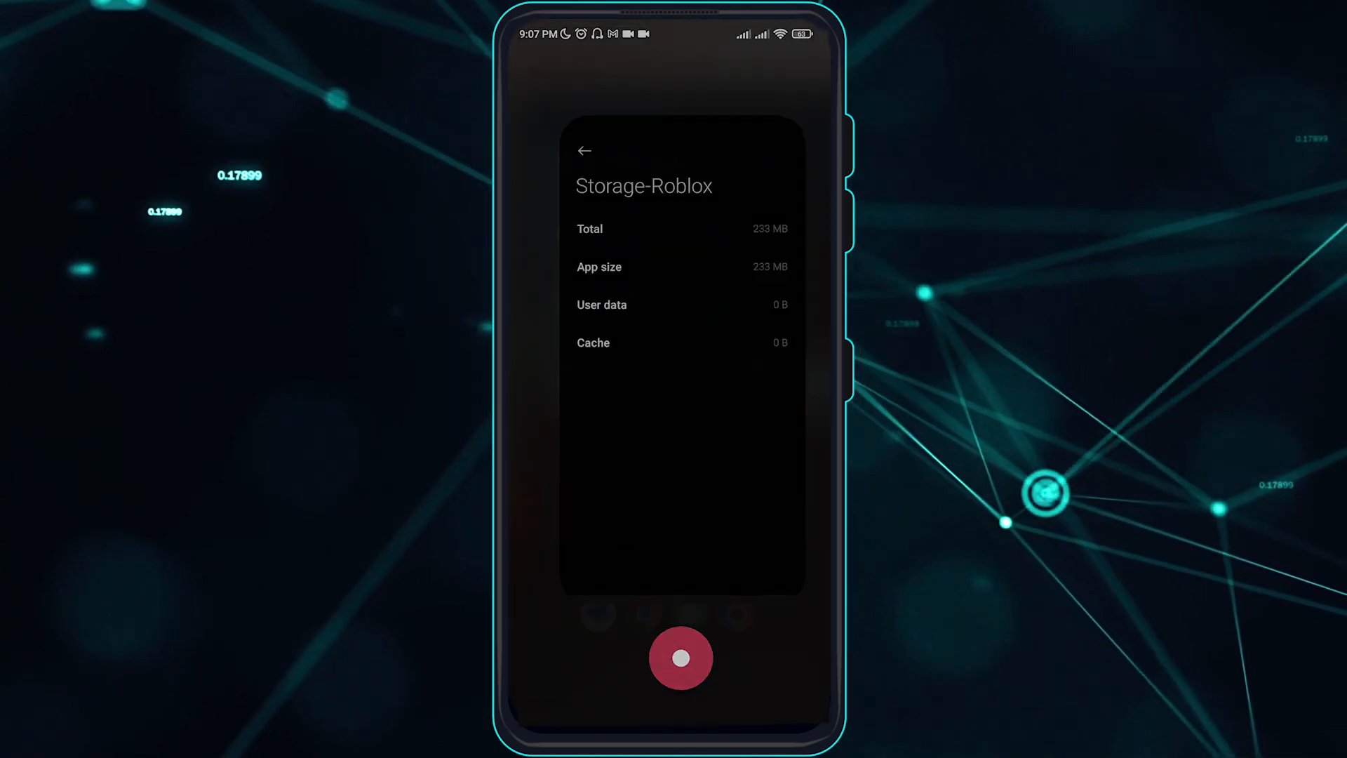
left_click(585, 150)
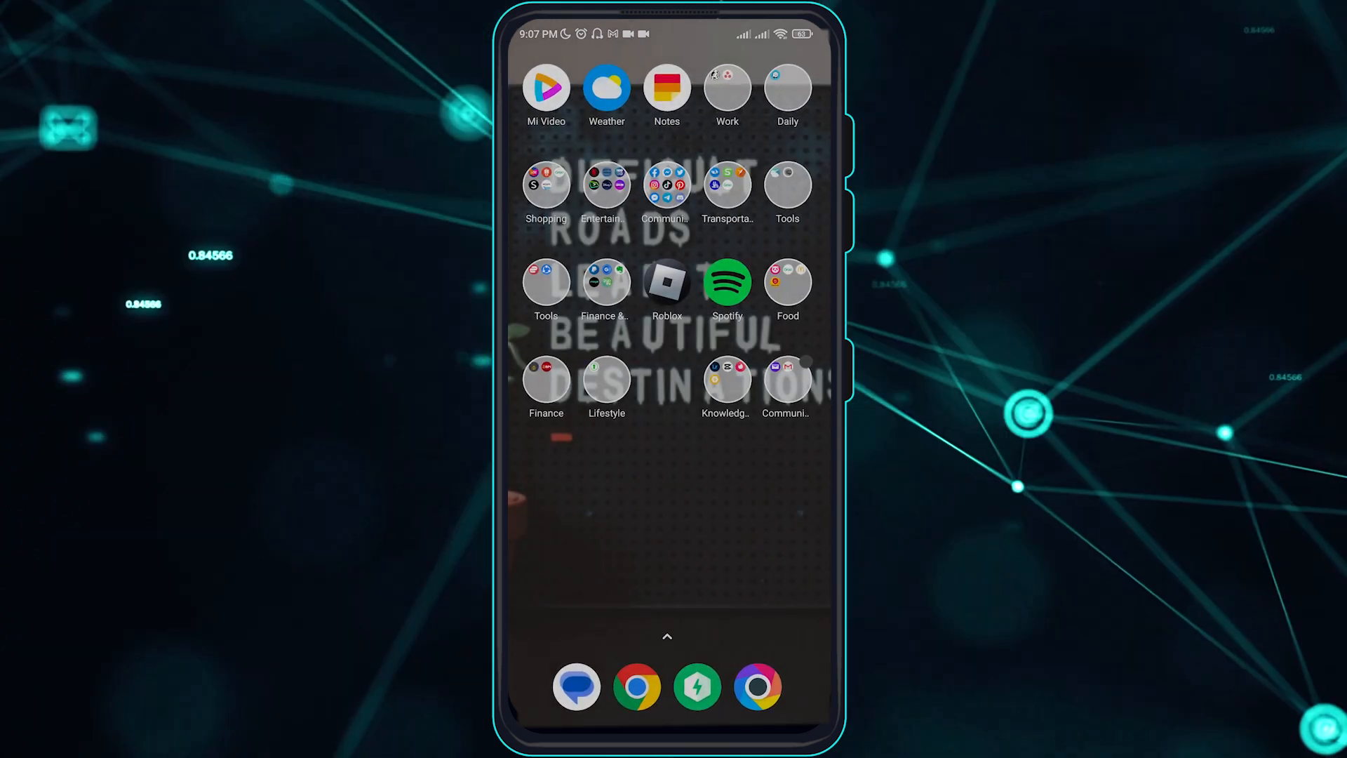